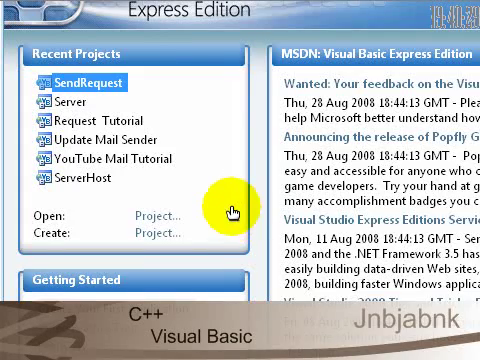
- Create a new Windows Forms Application project named 'YouTube Tu…'
scroll(down, 3)
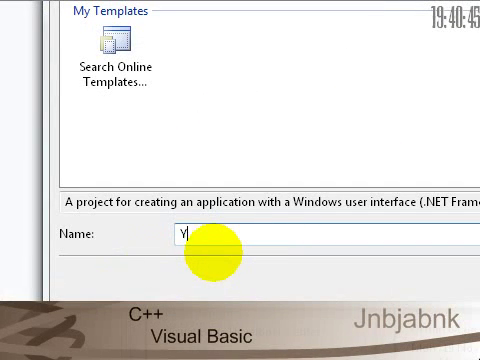
text(outube Tu)
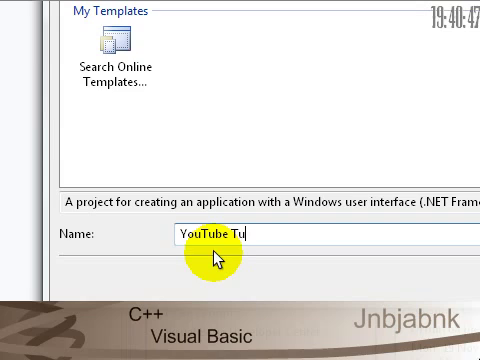
text(tu)
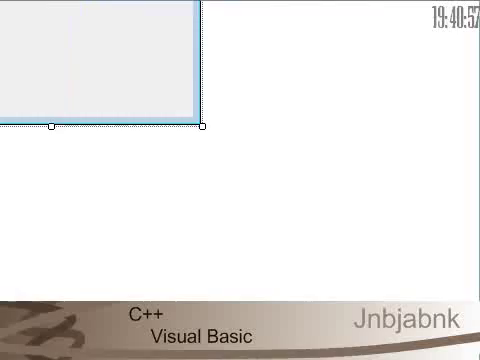
- Set Form1's FormBorderStyle to None so the form is borderless
click(284, 292)
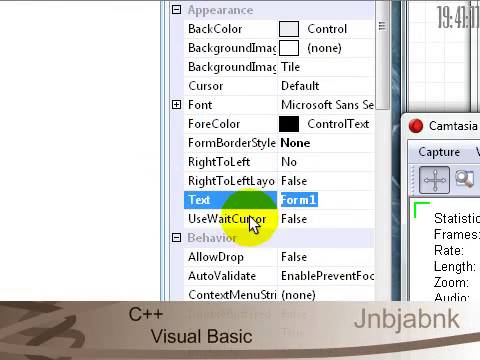
text(Jn)
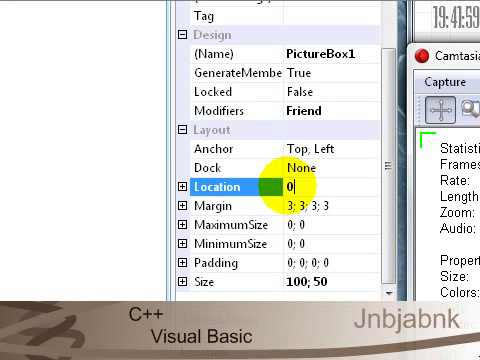
- Set PictureBox1's Location to 0, 0 and import a local image for it
text(0; 0)
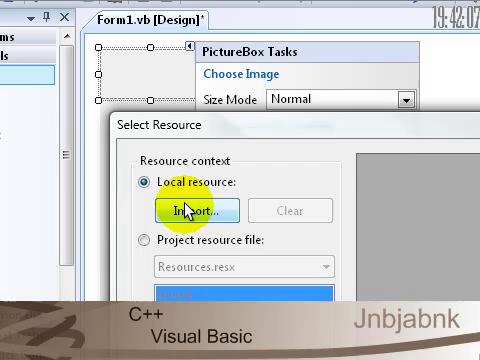
click(192, 210)
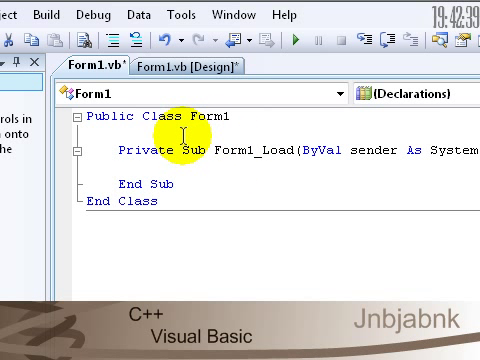
- Declare Dim AppLocation, CurLocation As New Point(0, 0) at class level in Form1
text(Dim A)
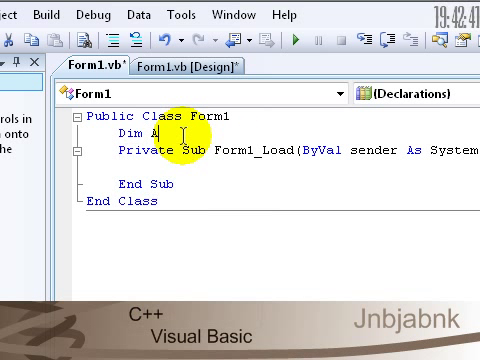
text(ppLoct)
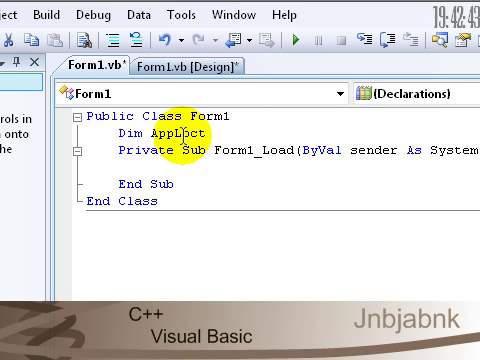
text(ation,)
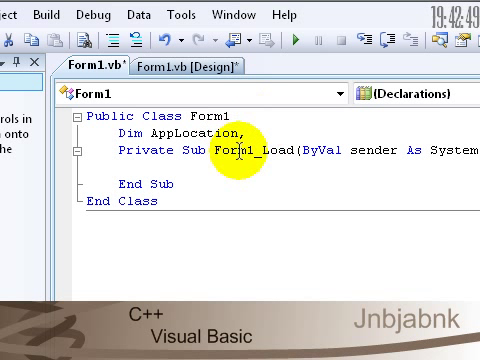
text(Cur)
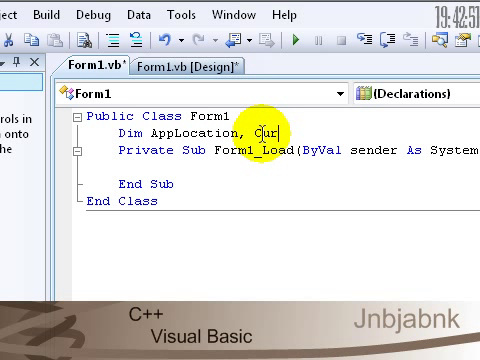
text(Location As)
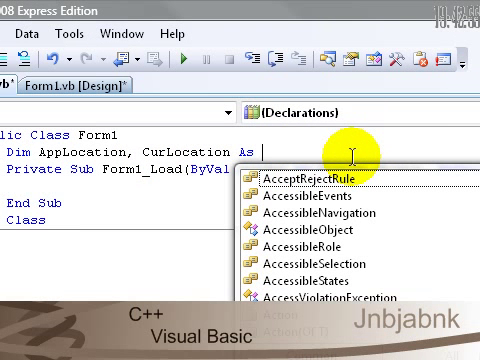
text(Point()
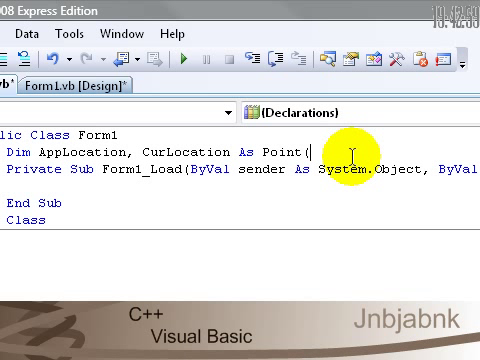
text(0,0))
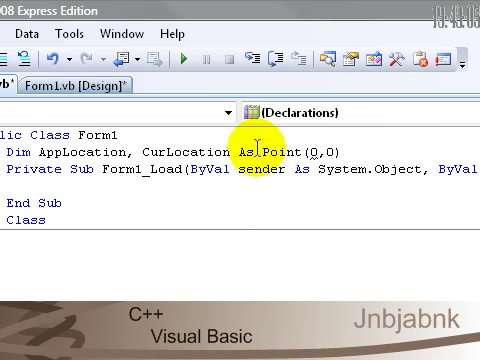
text(New)
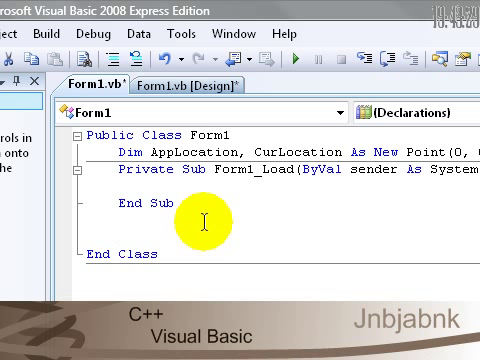
- Add an empty Private Sub Sync() routine to the Form1 class
text(Private Sub)
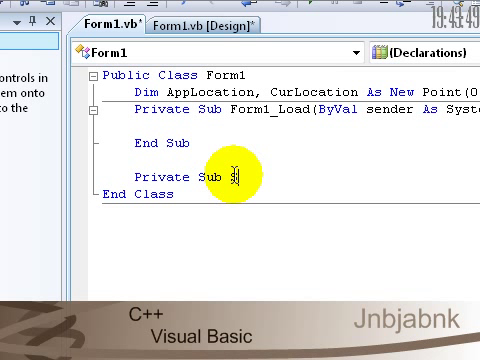
text(Synch)
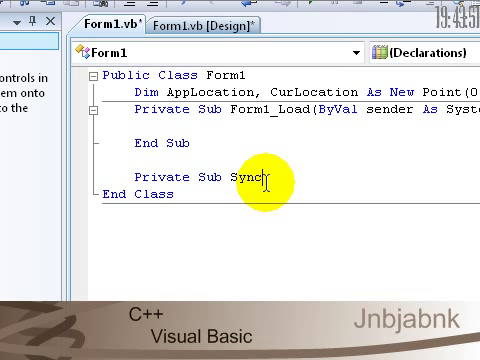
text(())
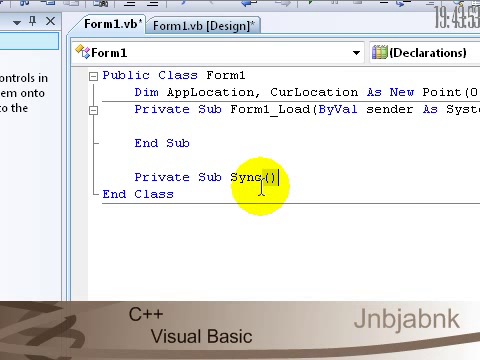
key(enter)
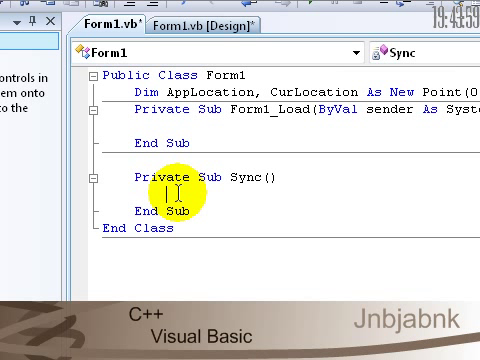
- Fill Sync with AppLocation = Me.Location and CurLocation = Cursor.Position
text(Apploac)
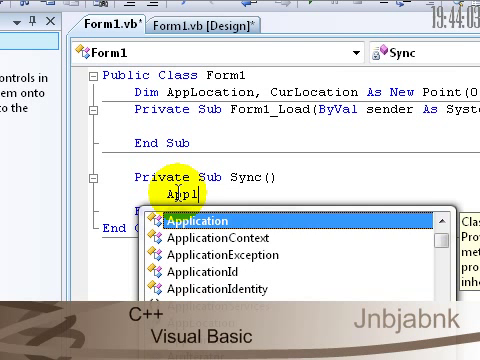
text(AppLocation)
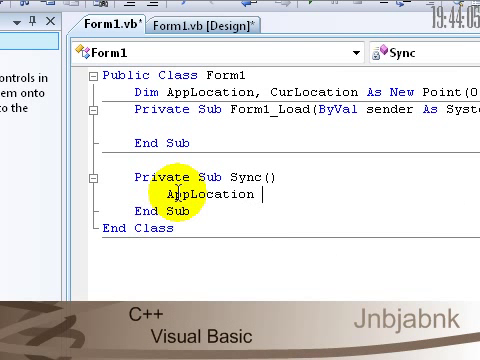
text(=)
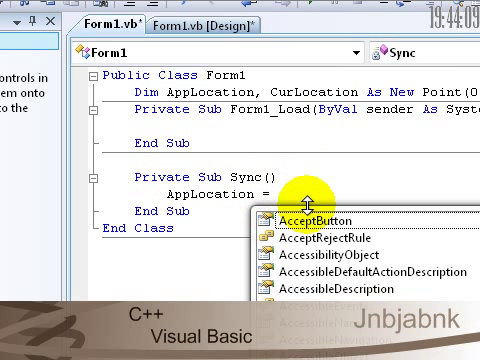
text(Me.Location)
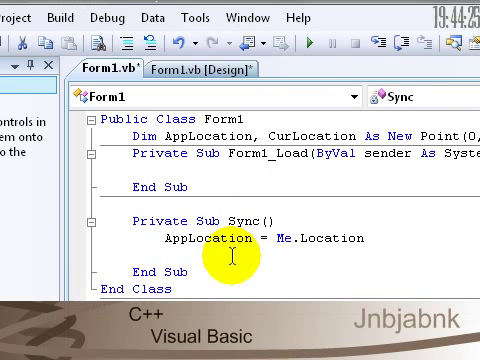
text(Cursor.Position)
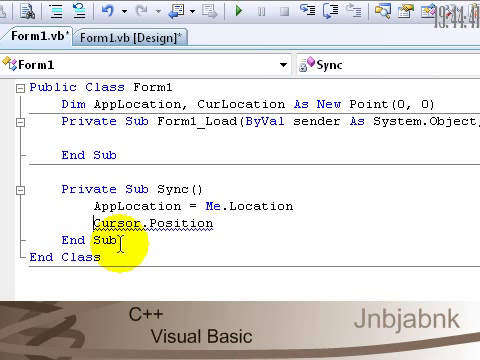
text(CurLocation =)
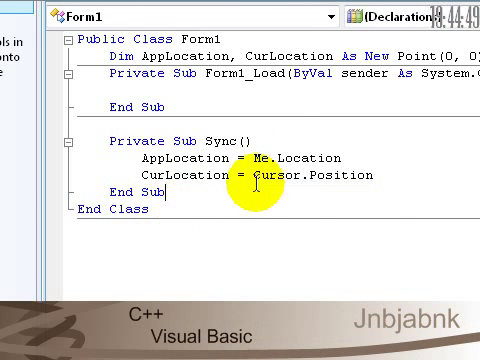
mouse_move(218, 176)
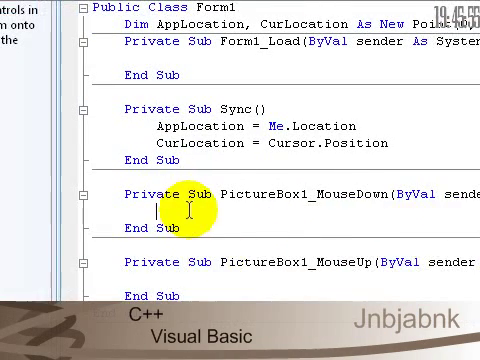
- In PictureBox1_MouseDown set Timer1.Enabled = True and call Timer1.Start()
scroll(down, 3)
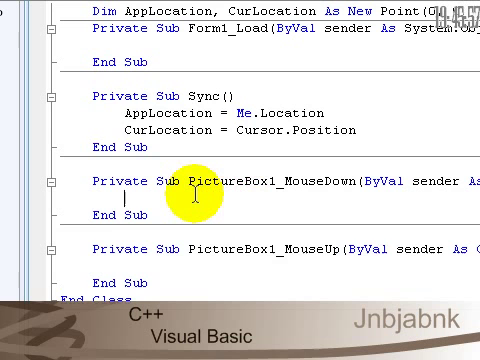
text(Timer1.)
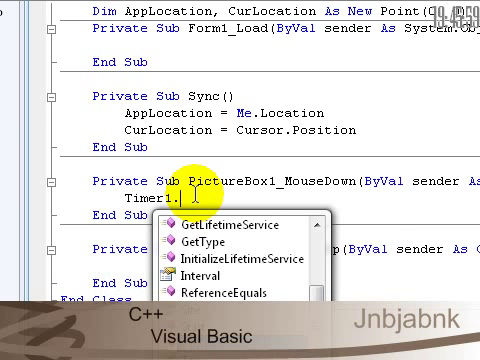
text(Enabled)
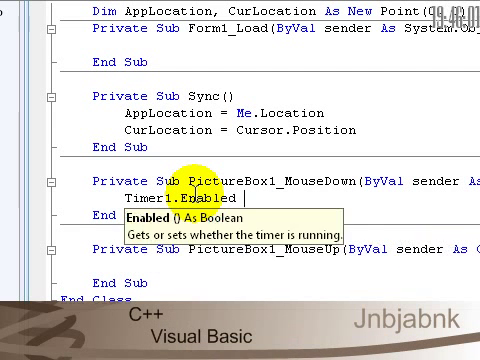
text(= True)
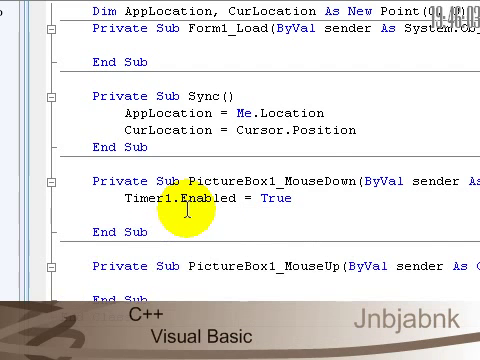
text(Timer1)
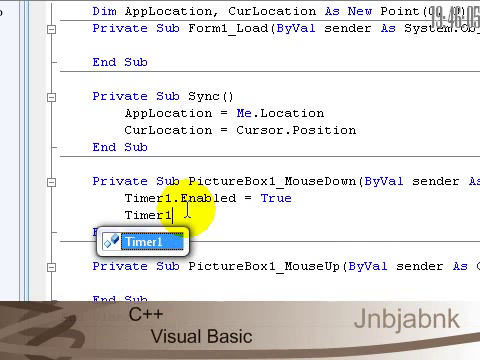
text(.Start()
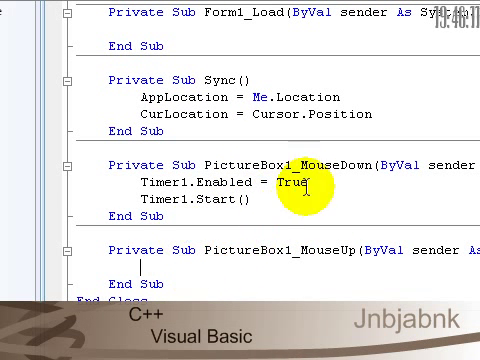
- In PictureBox1_MouseUp call Timer1.Stop()
text(Timer1.S)
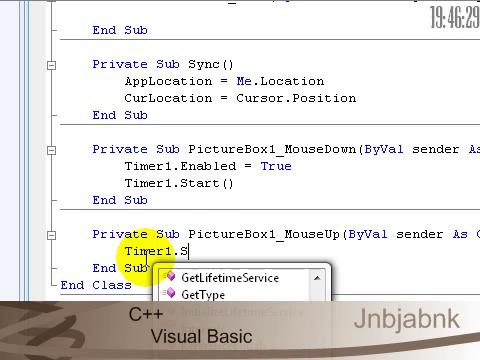
text(top()
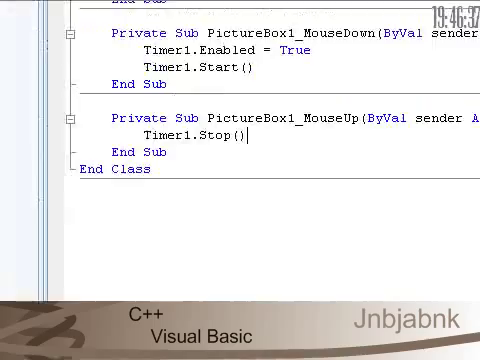
scroll(down, 3)
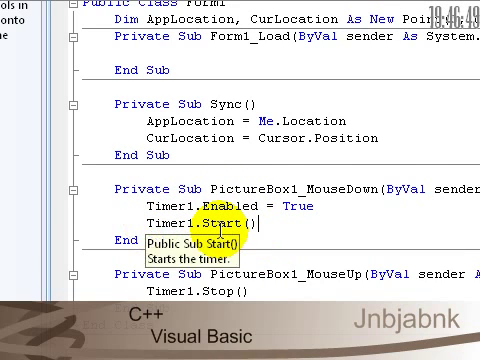
- Call Sync() after Timer1.Start() and after Timer1.Stop() in the mouse handlers
text(Sync()
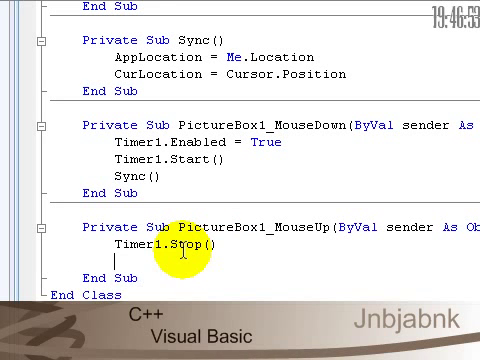
text(Sync()
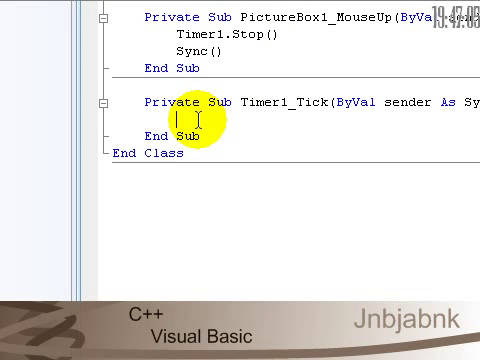
- In Timer1_Tick set Me.Location = AppLocation - CurLocation + Cursor.Position
text(Me.Location)
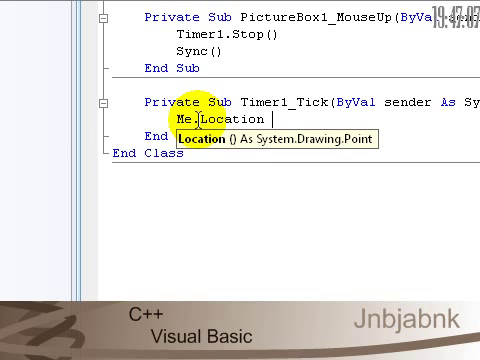
text(=)
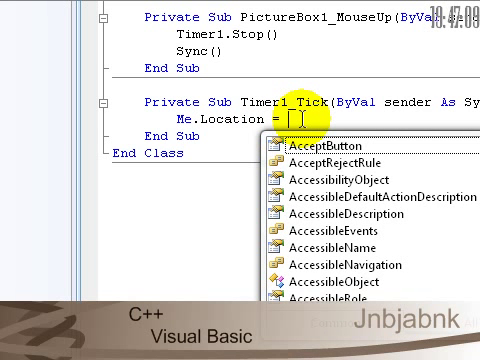
text(Application - C)
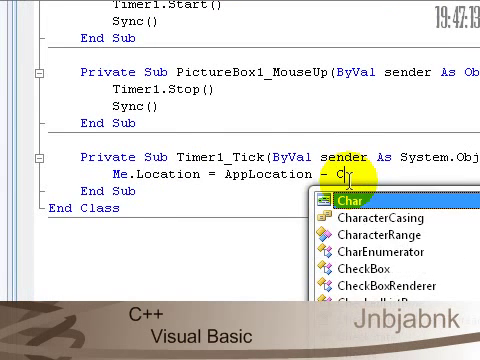
text(urLoa)
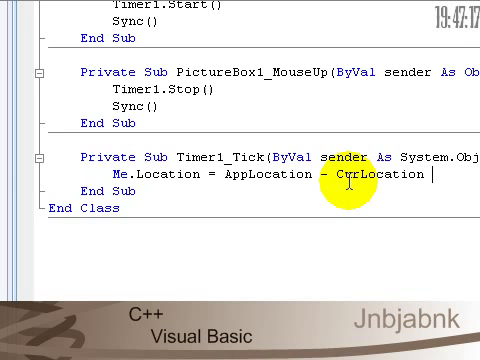
text(+ Cursor.)
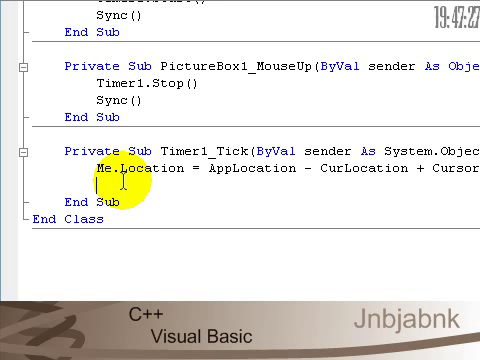
text(s)
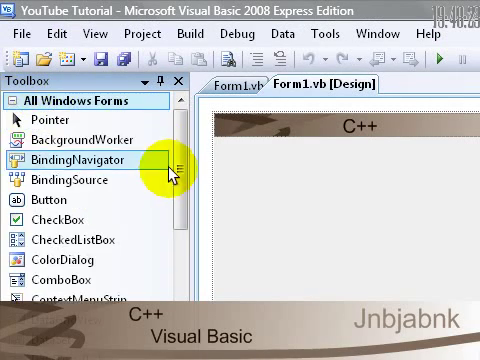
- Scroll the Toolbox to the Panel control for drawing under the banner
scroll(down, 3)
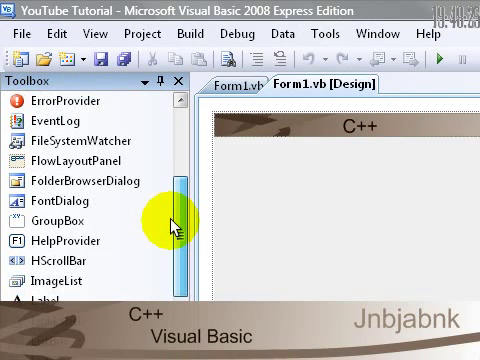
scroll(down, 3)
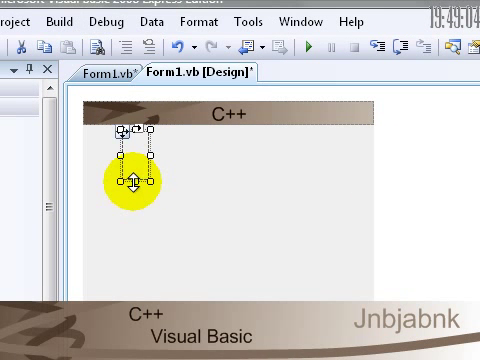
- Drag the panel to the form's left just under the C++ banner and select it
drag(136, 170, 126, 136)
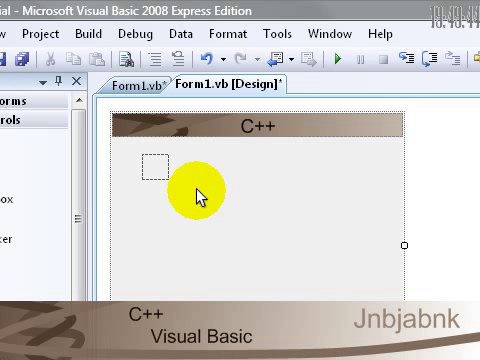
click(156, 168)
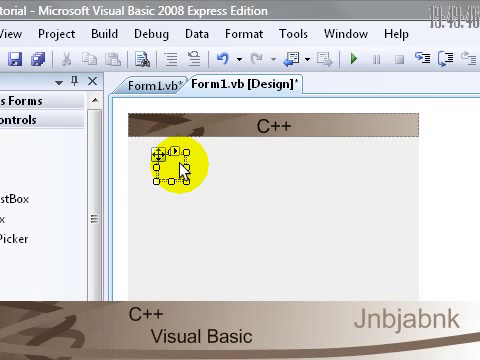